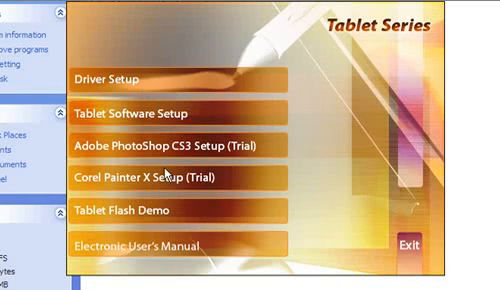
mouse_move(180, 80)
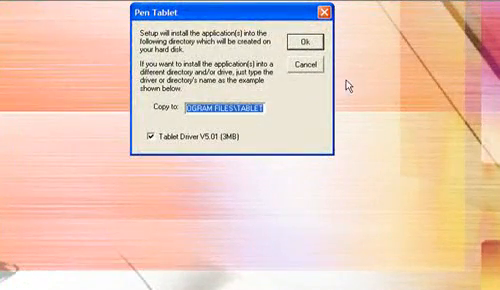
Step: Confirm the Pen Tablet driver install to the shown folder and let it run
click(296, 44)
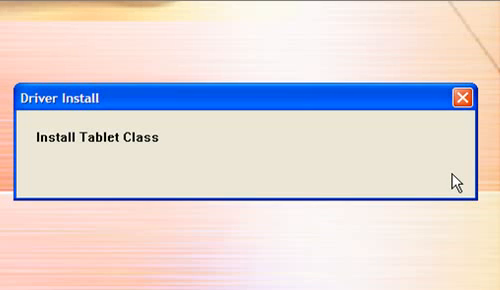
mouse_move(396, 186)
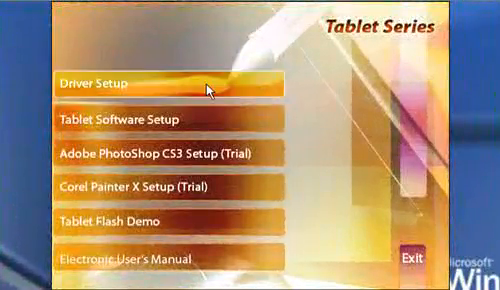
mouse_move(178, 120)
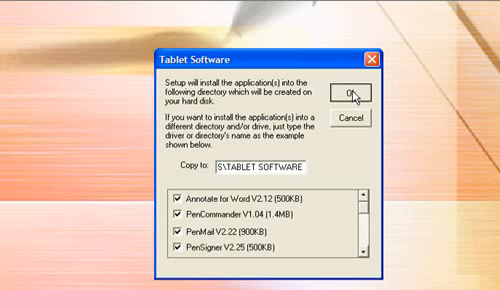
Step: Confirm the Tablet Software dialog so Annotate, PenCommander, PenMail and PenSigner start copying
click(348, 92)
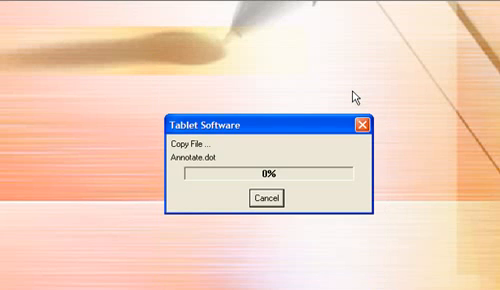